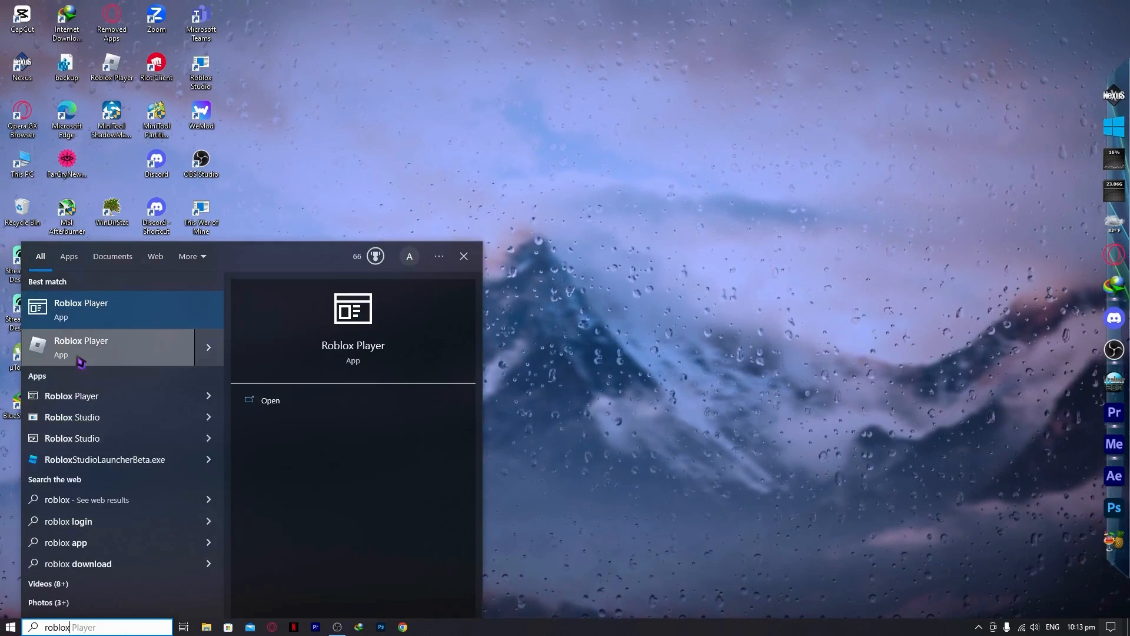
Right-click the Roblox Player result in the Start menu search for 'roblox'
{"action": "right_click", "coordinate": [108, 346]}
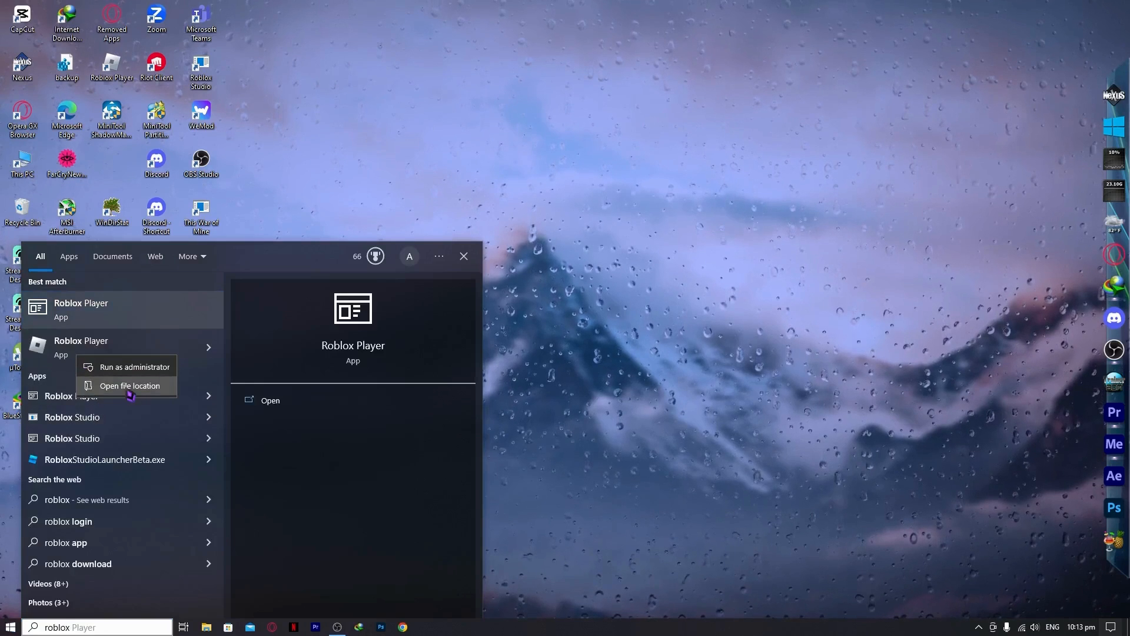
Open Roblox Player's file location on the Desktop and bring up the shortcut's actions
{"action": "left_click", "coordinate": [130, 386]}
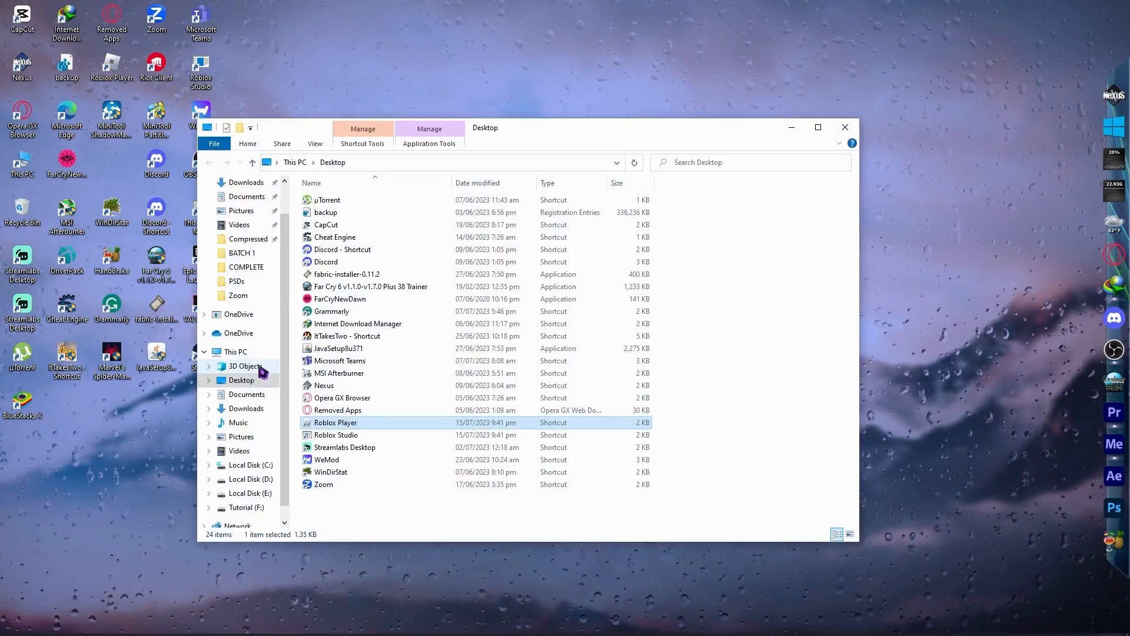
{"action": "mouse_move", "coordinate": [335, 423]}
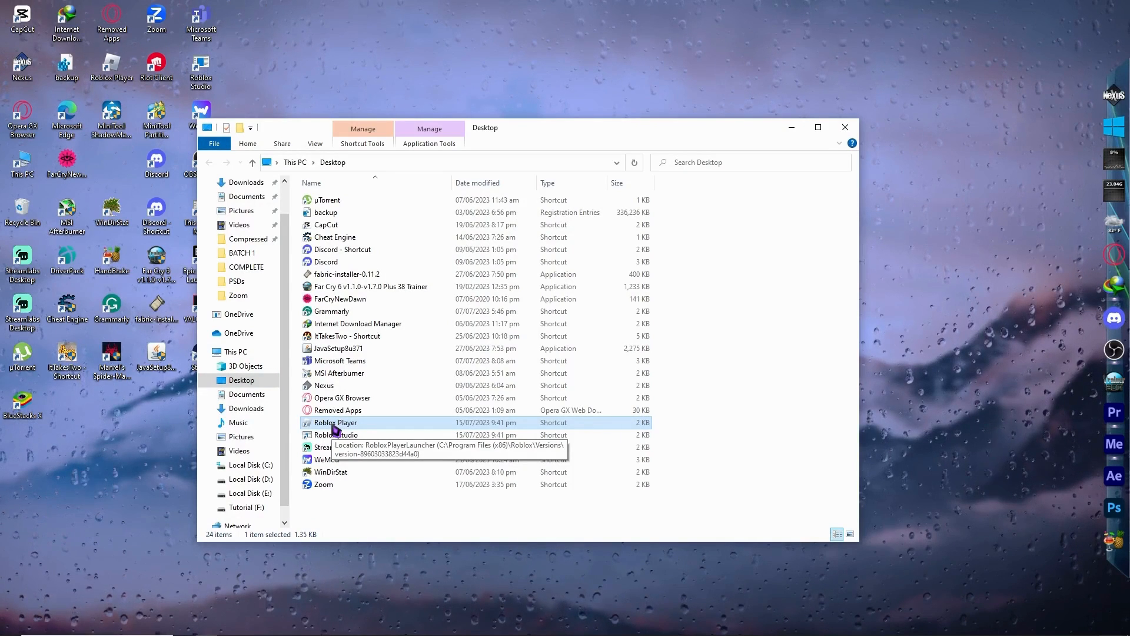
{"action": "right_click", "coordinate": [335, 423]}
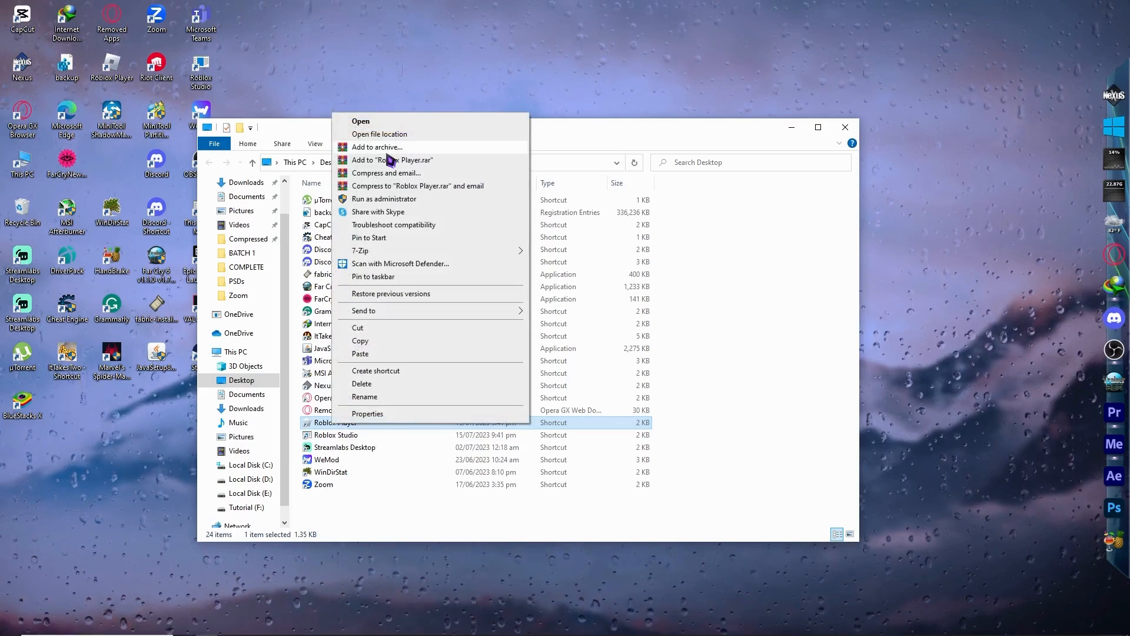
{"action": "mouse_move", "coordinate": [771, 403]}
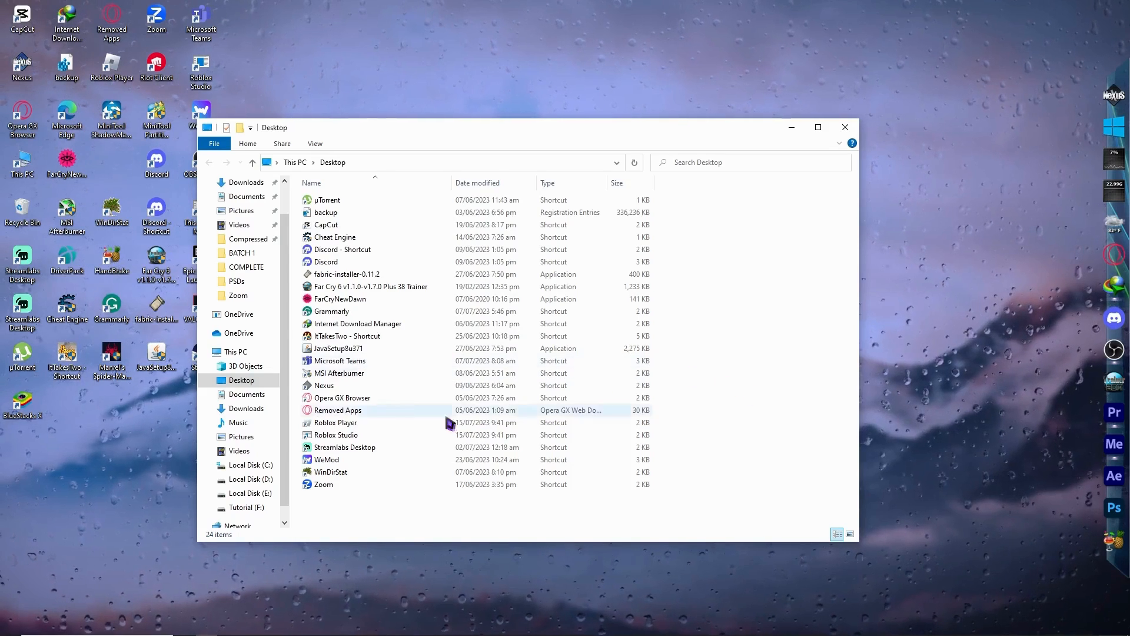
{"action": "mouse_move", "coordinate": [346, 422]}
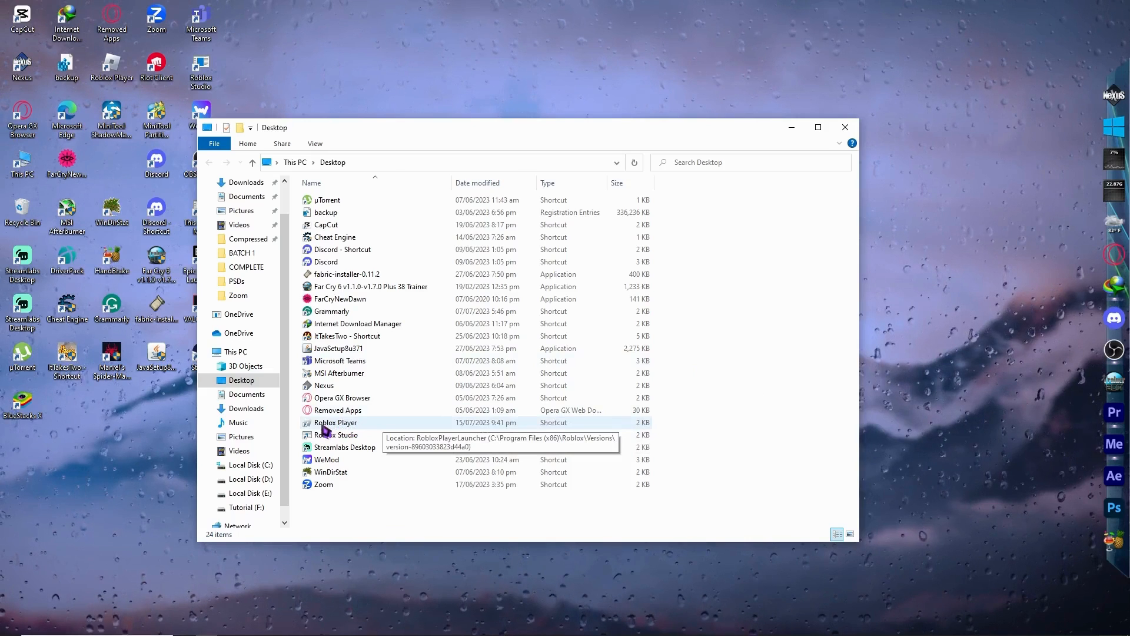
In the Roblox Player shortcut's Properties, set Run to Minimized
{"action": "right_click", "coordinate": [335, 422]}
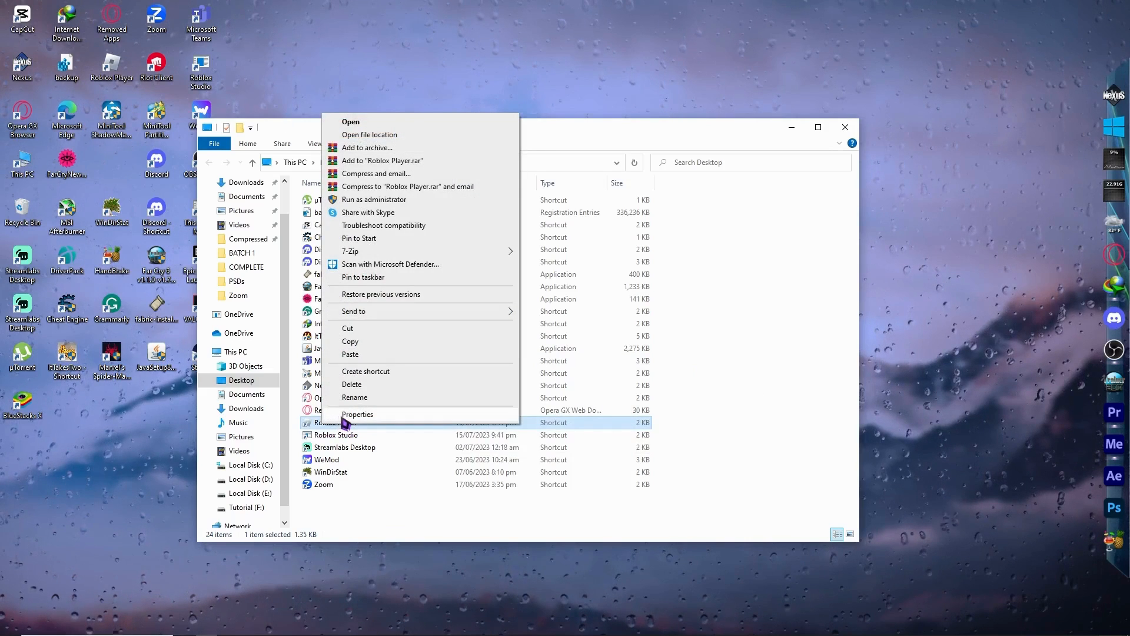
{"action": "left_click", "coordinate": [356, 414]}
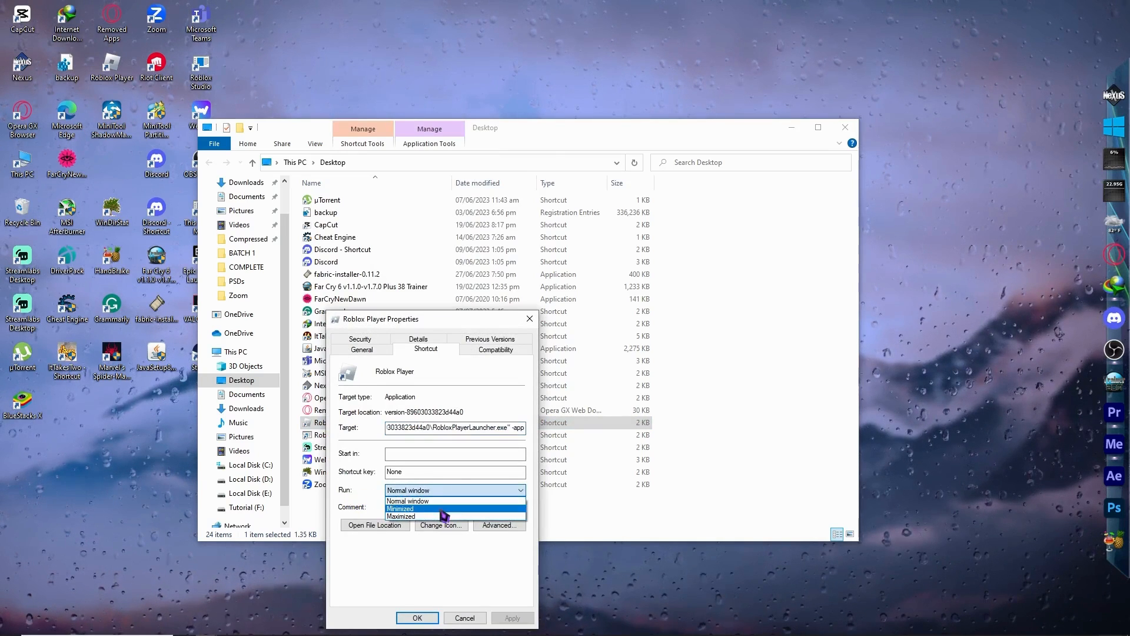
{"action": "left_click", "coordinate": [399, 508]}
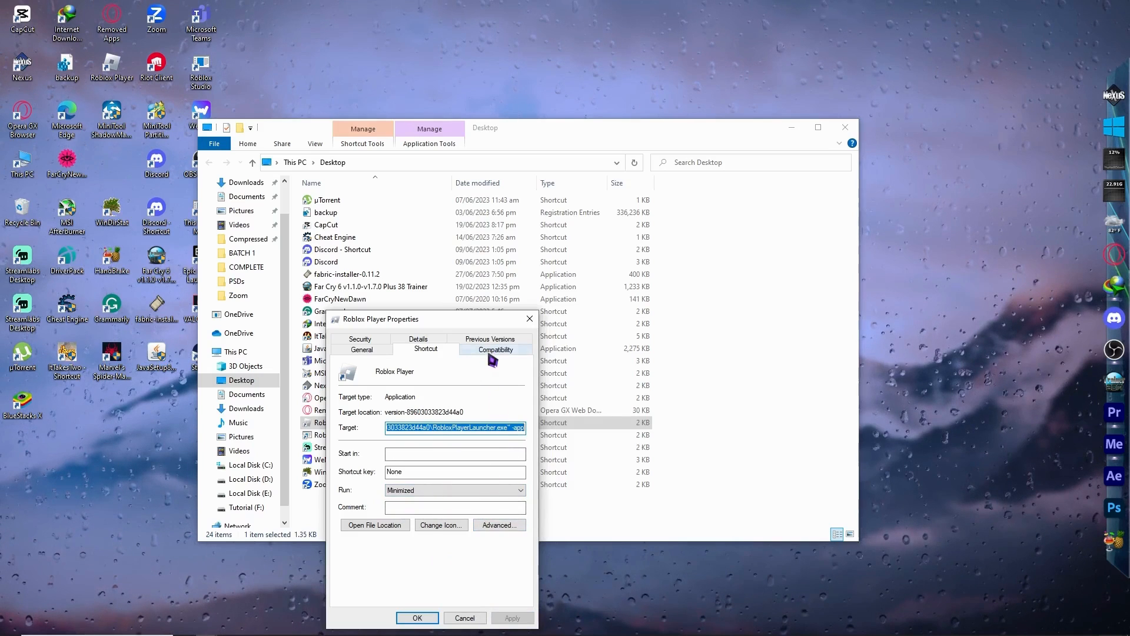
Set Roblox Player's compatibility mode to Windows 8 and enable Run as administrator
{"action": "left_click", "coordinate": [496, 349]}
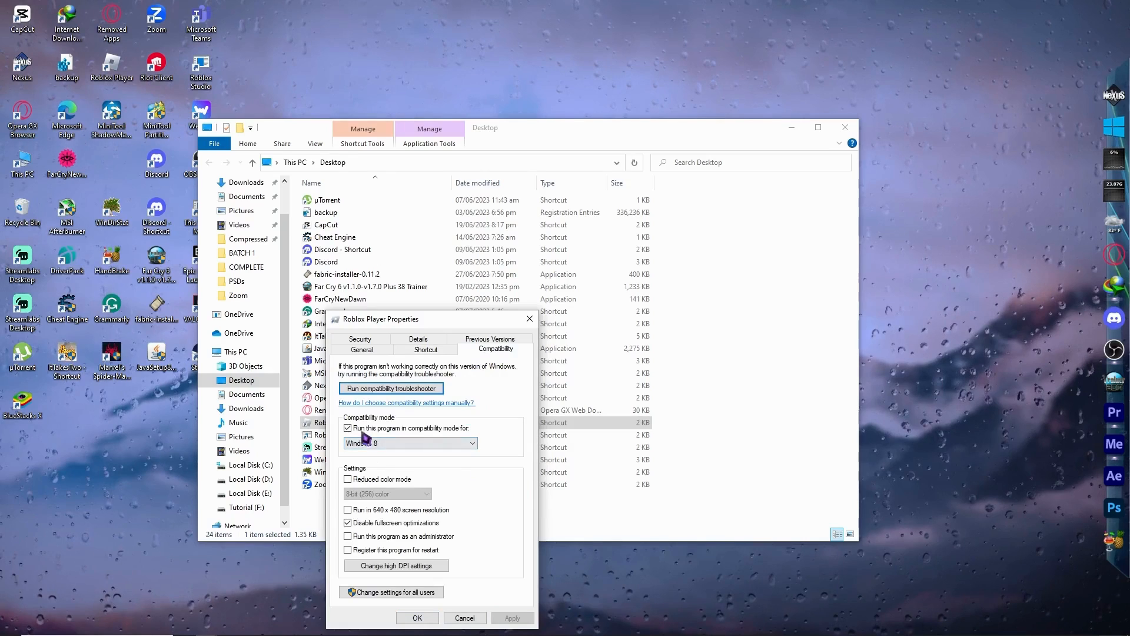
{"action": "left_click", "coordinate": [347, 427]}
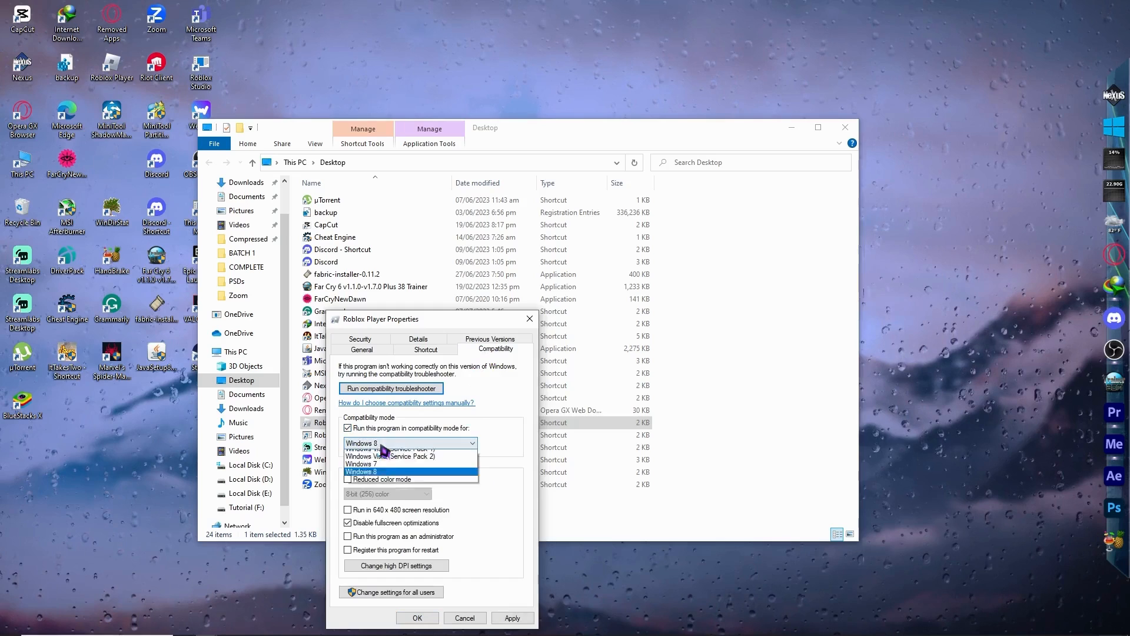
{"action": "left_click", "coordinate": [362, 471]}
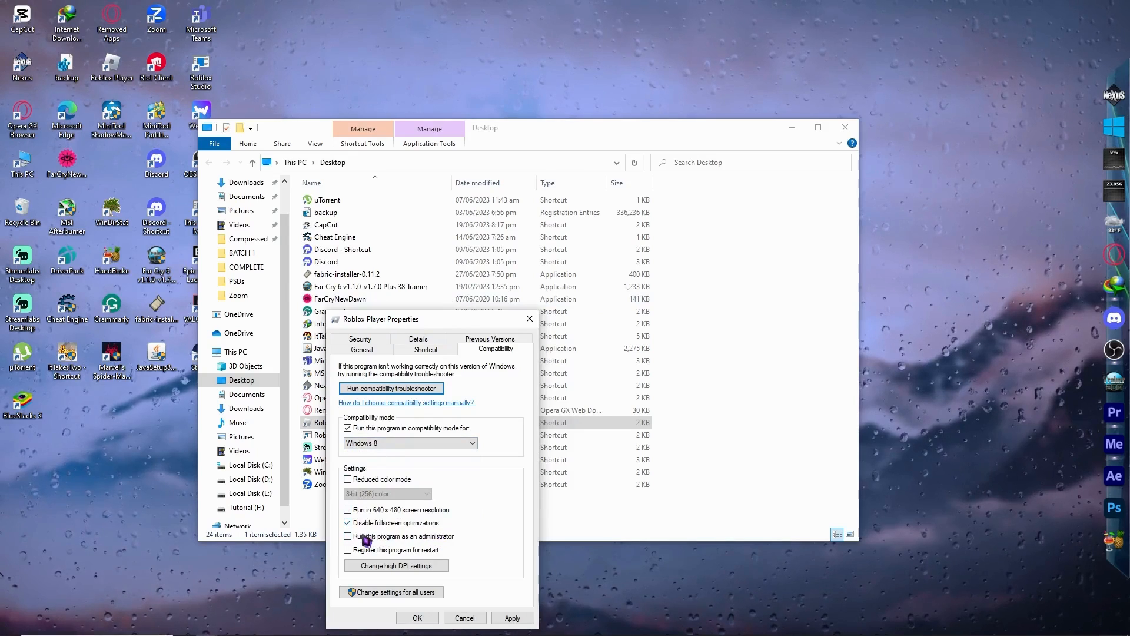
{"action": "left_click", "coordinate": [347, 536]}
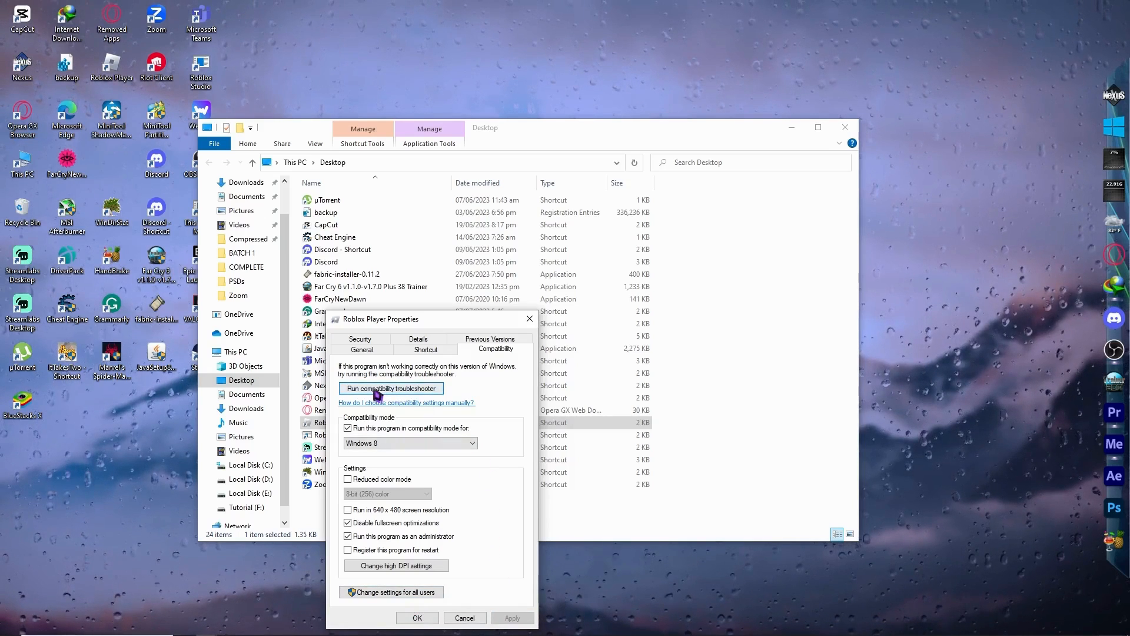
Run the compatibility troubleshooter and test Roblox Player with Windows 8 settings
{"action": "left_click", "coordinate": [391, 388]}
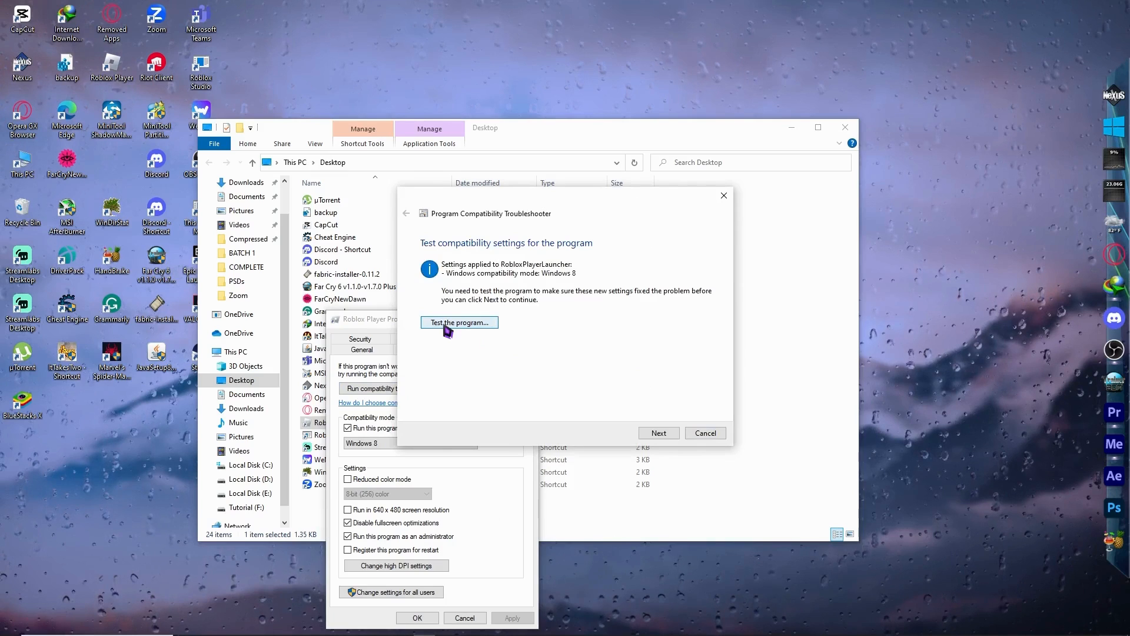
{"action": "left_click", "coordinate": [459, 322]}
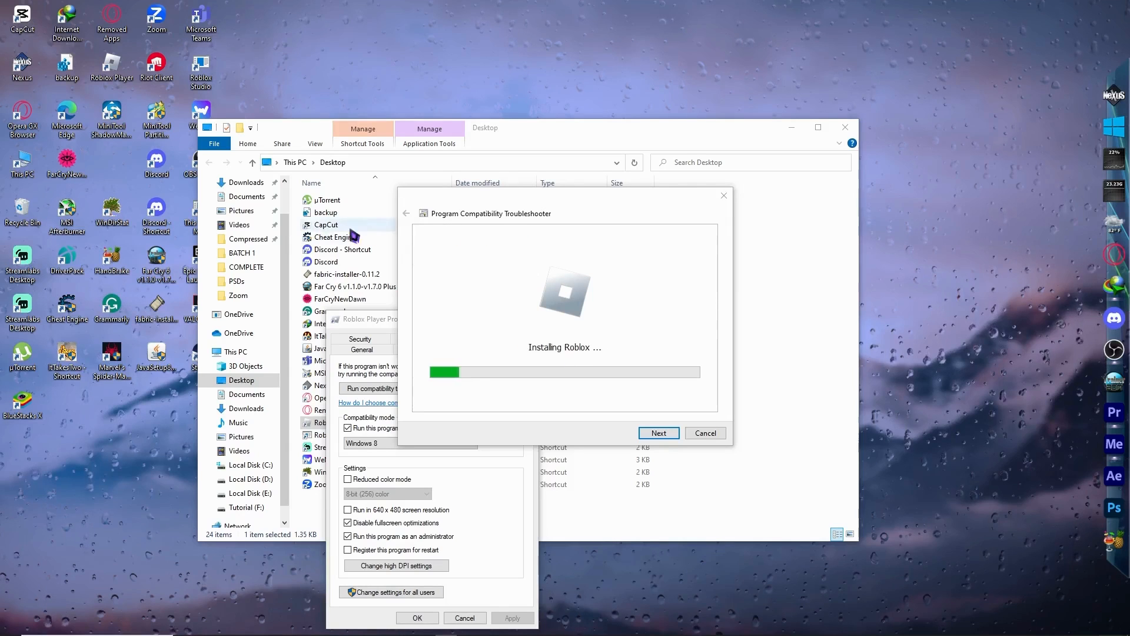
{"action": "left_click", "coordinate": [657, 432]}
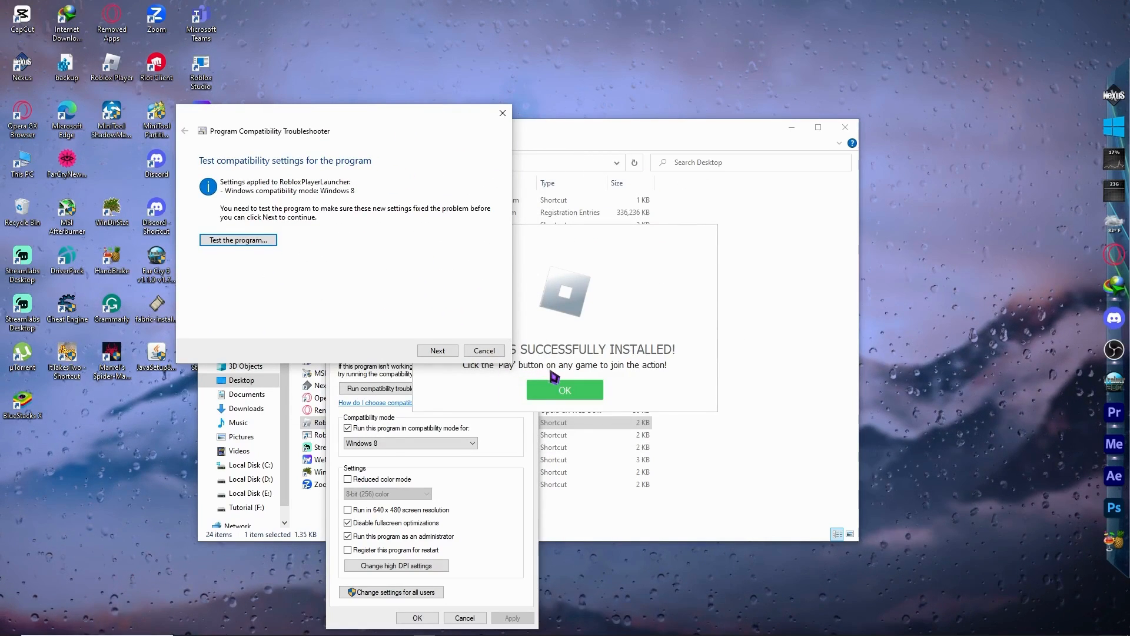
{"action": "mouse_move", "coordinate": [461, 310]}
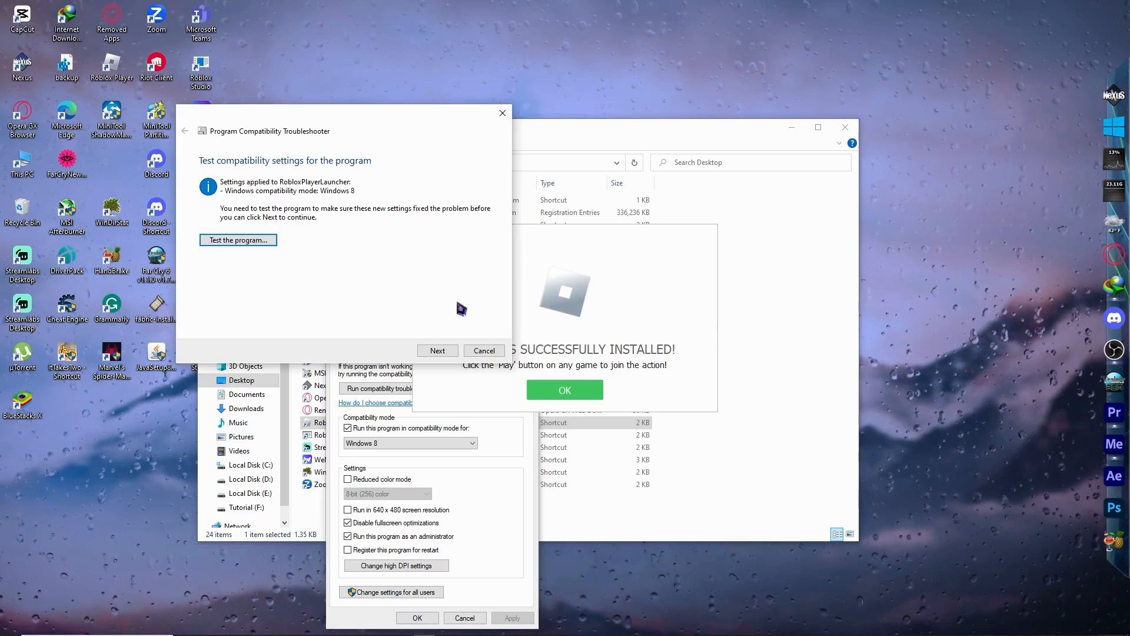
{"action": "mouse_move", "coordinate": [355, 300]}
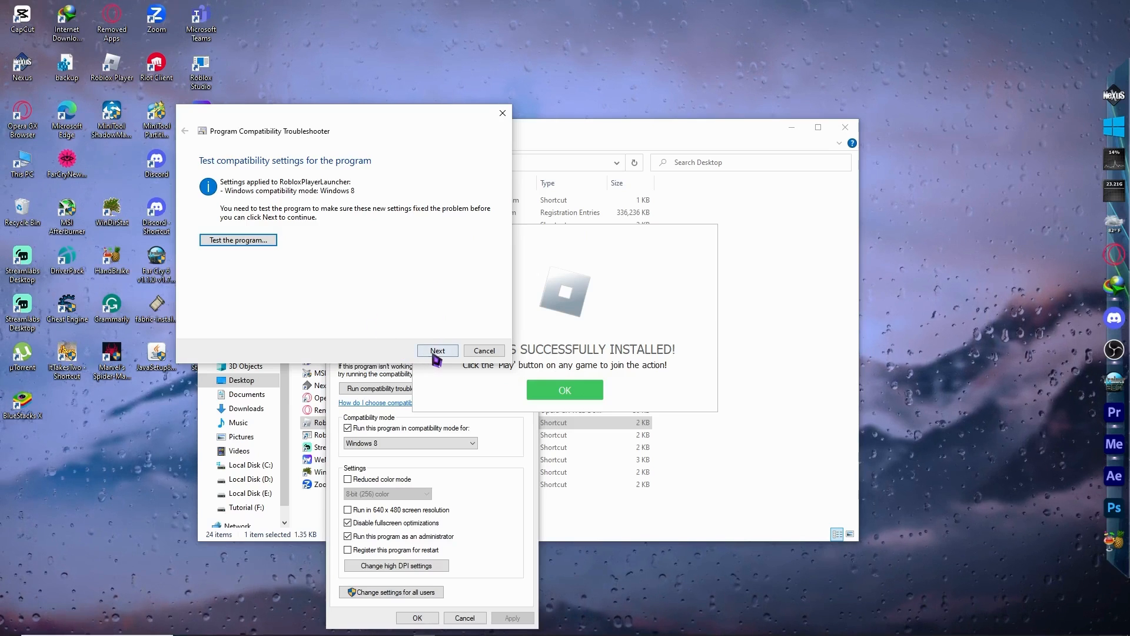
Continue past the test to the troubleshooter's 'is the problem fixed' prompt
{"action": "left_click", "coordinate": [437, 350]}
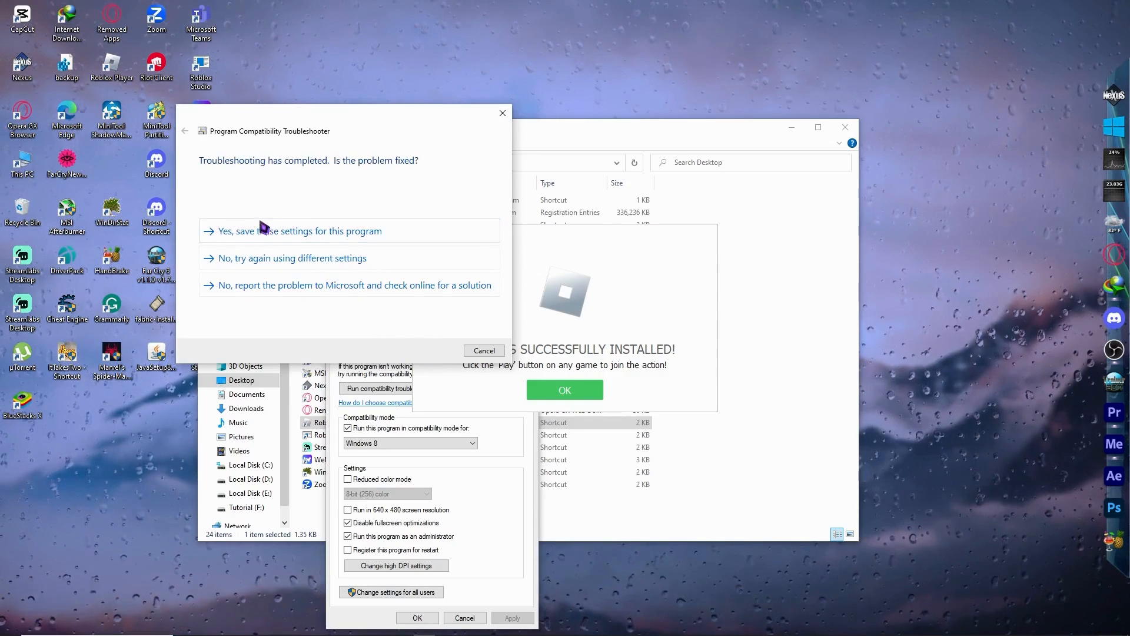
{"action": "mouse_move", "coordinate": [245, 277]}
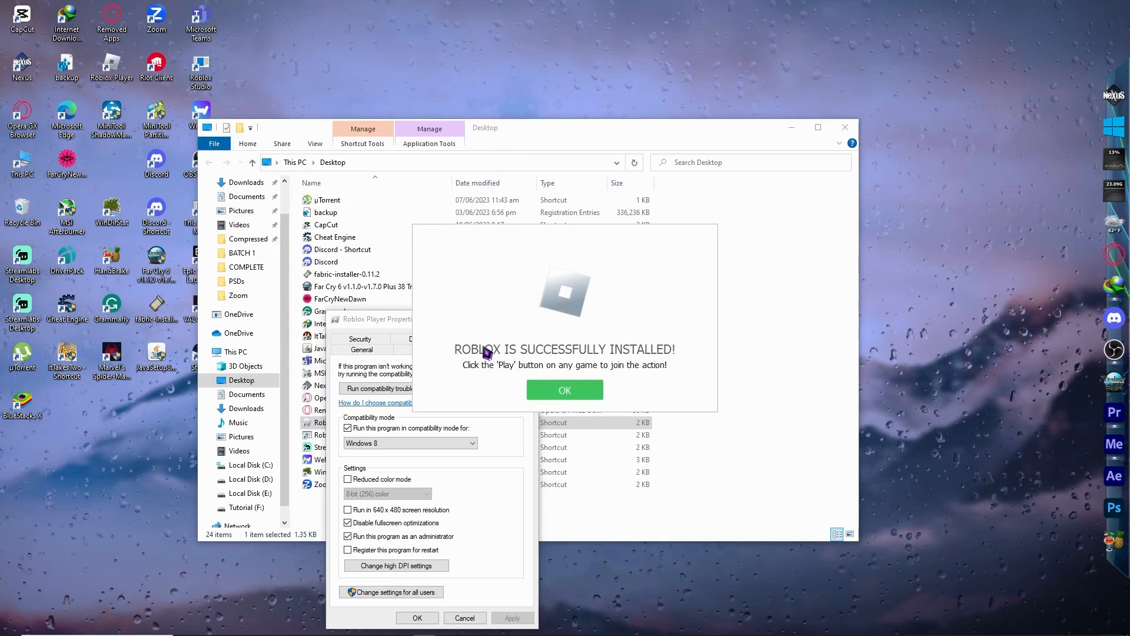
{"action": "mouse_move", "coordinate": [475, 342]}
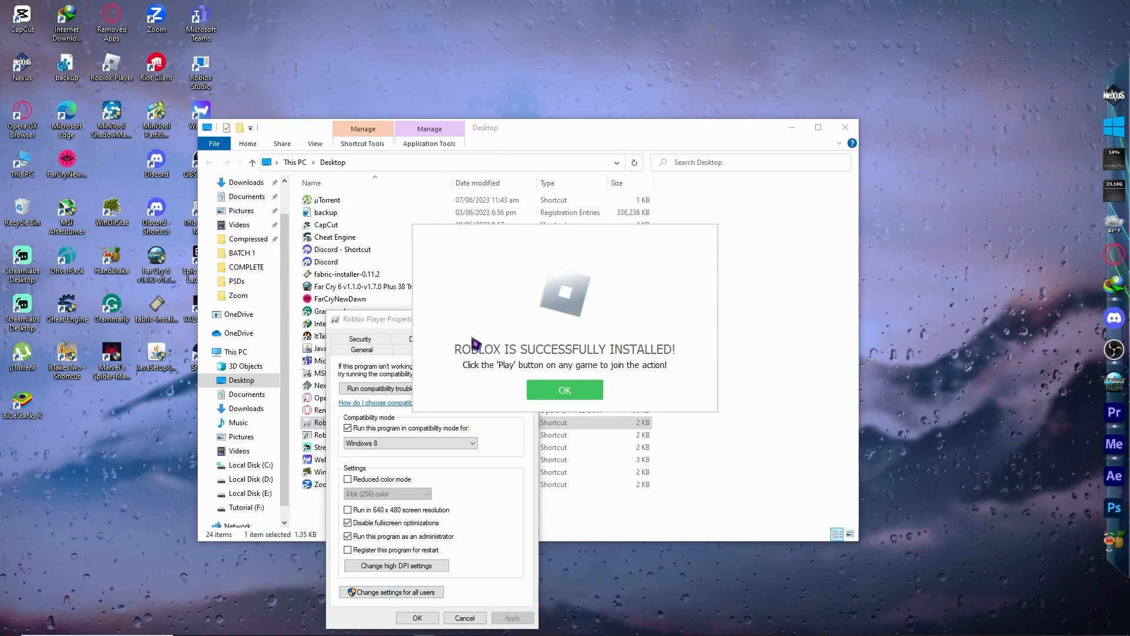